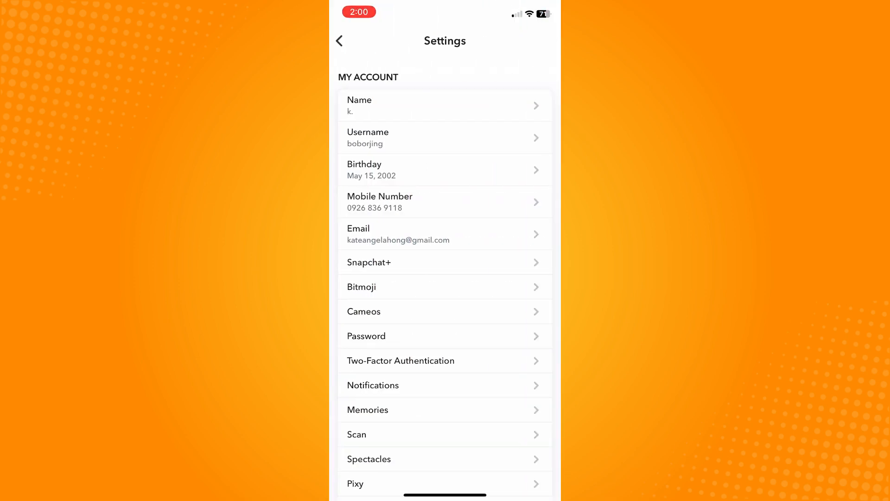
- Review Snapchat's in-app Notifications settings, all alert types enabled, then return to the Home Screen
{"action": "scroll", "scroll_direction": "down", "scroll_amount": 3}
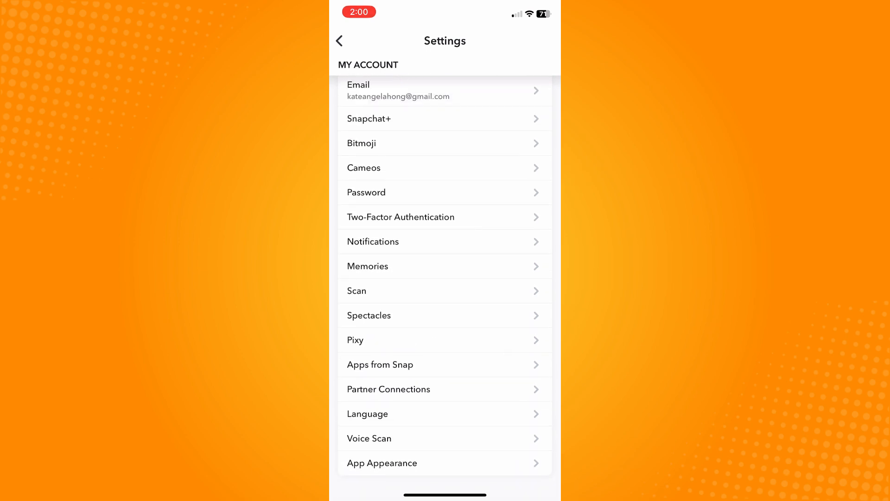
{"action": "left_click", "coordinate": [372, 241]}
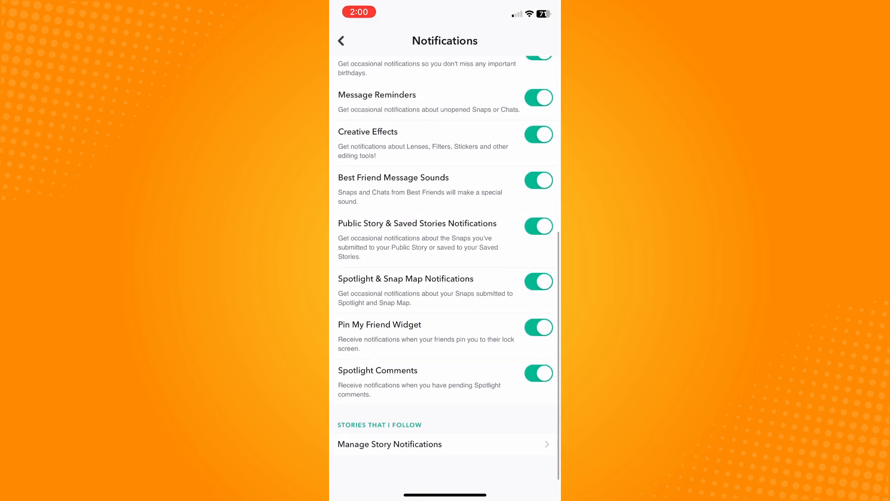
{"action": "scroll", "scroll_direction": "down", "scroll_amount": 3}
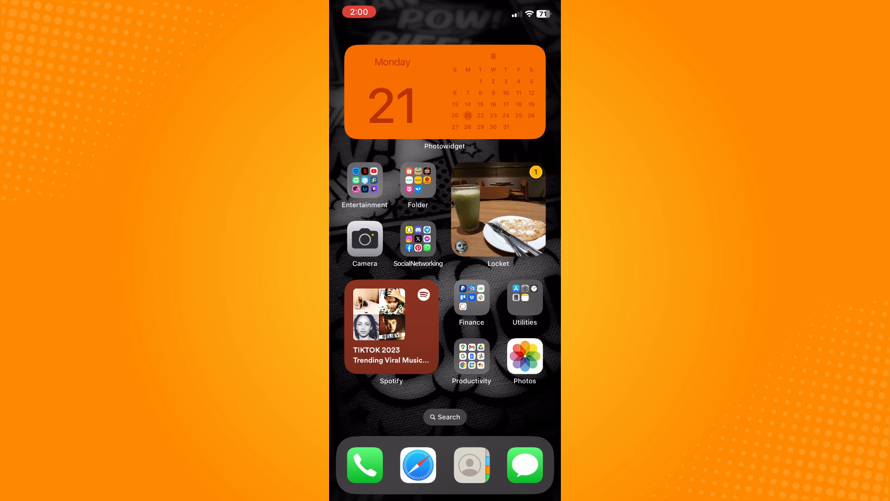
- Launch Gmail from the Productivity folder and bring up more actions on the Team Snapchat verification email
{"action": "left_click", "coordinate": [471, 356]}
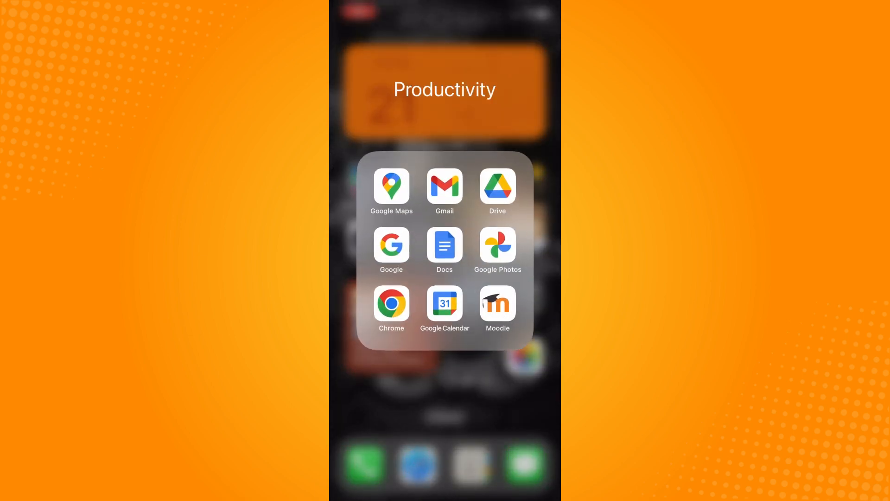
{"action": "left_click", "coordinate": [444, 187]}
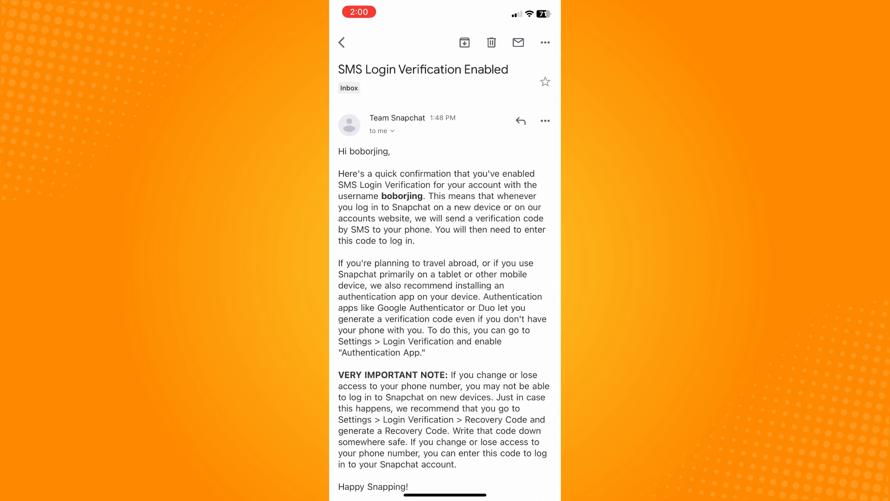
{"action": "scroll", "scroll_direction": "down", "scroll_amount": 3}
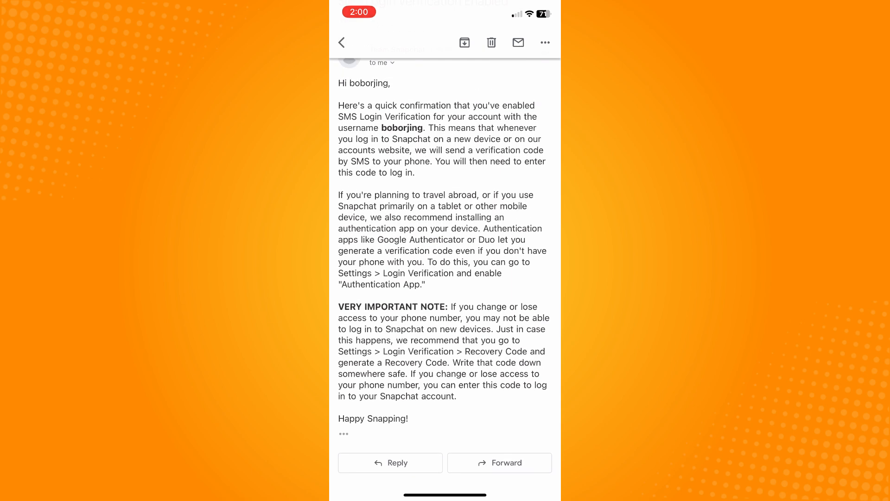
{"action": "left_click", "coordinate": [545, 42]}
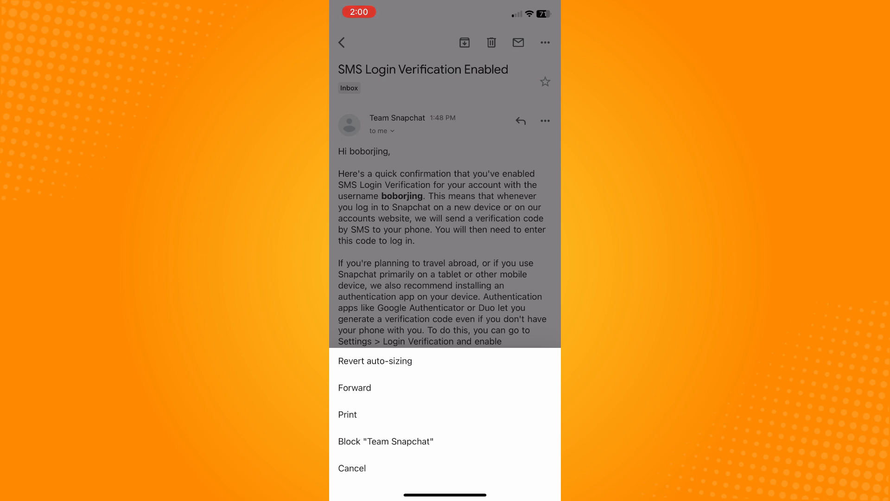
- Block the Team Snapchat sender in Gmail, then launch the iOS Settings app
{"action": "left_click", "coordinate": [386, 441]}
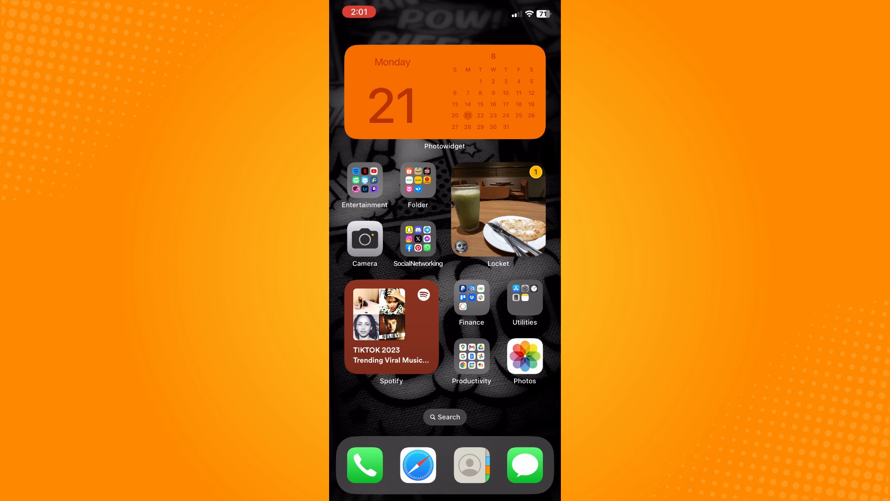
{"action": "left_click", "coordinate": [418, 238]}
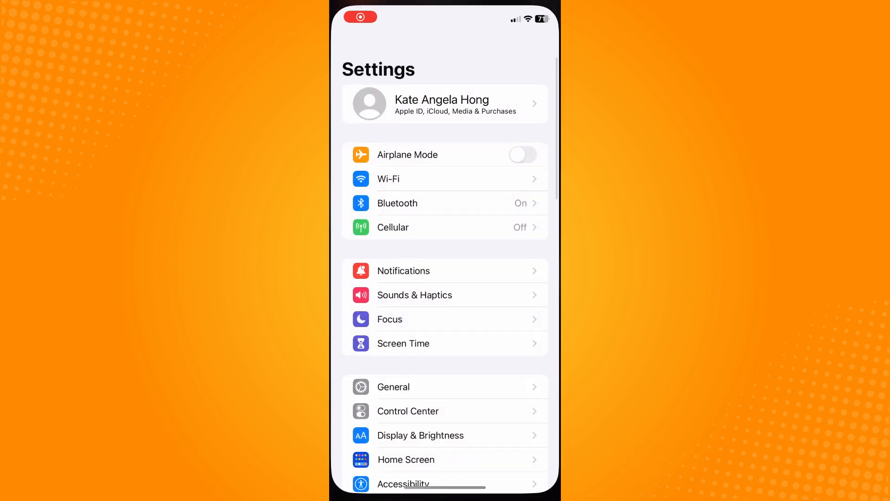
- Toggle Allow Notifications for Snapchat in iOS Settings
{"action": "scroll", "scroll_direction": "down", "scroll_amount": 3}
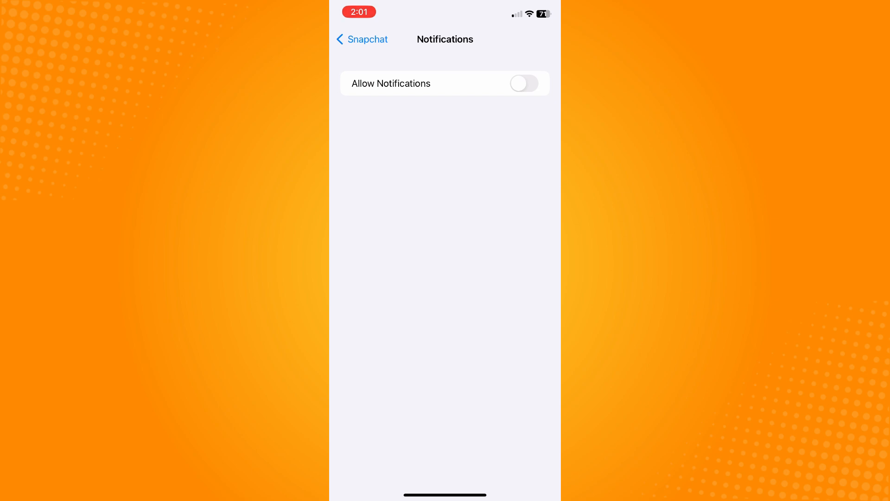
{"action": "left_click", "coordinate": [523, 83]}
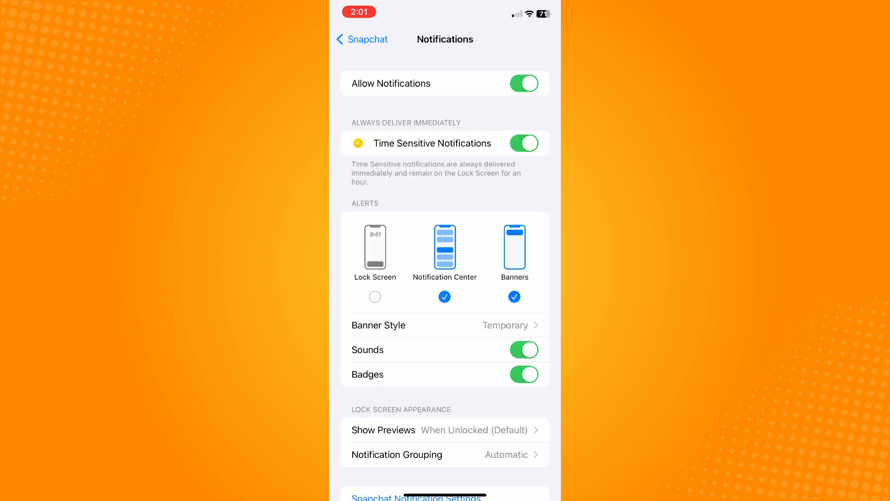